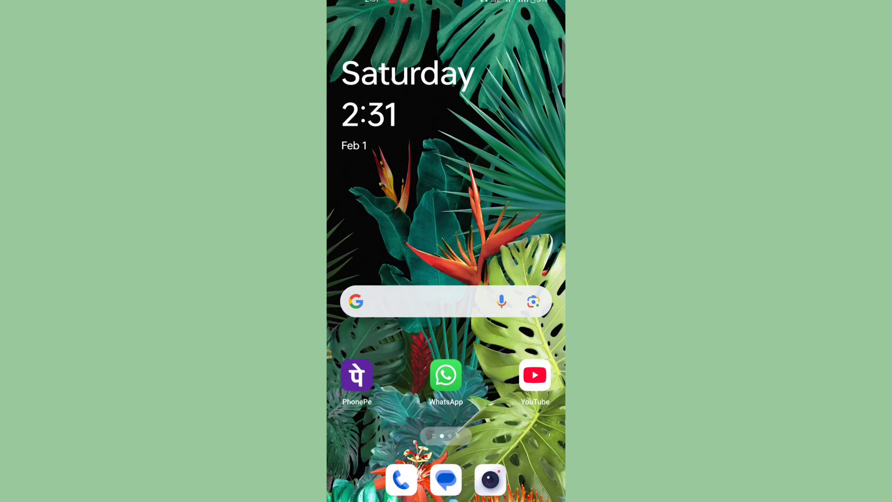
Step: Swipe across the home screen to reach the TOYS folder of editing apps
{"action": "scroll", "scroll_direction": "left", "scroll_amount": 3}
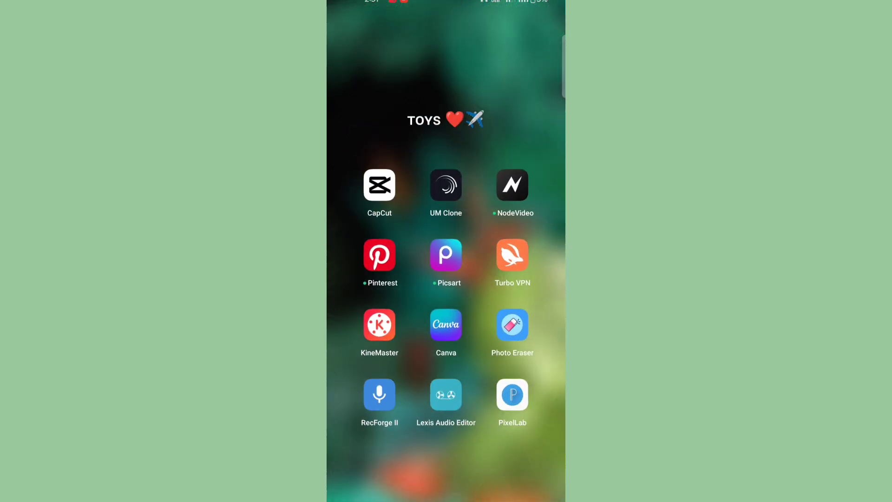
Step: Launch CapCut from the folder to reach its recent projects list
{"action": "left_click", "coordinate": [379, 184]}
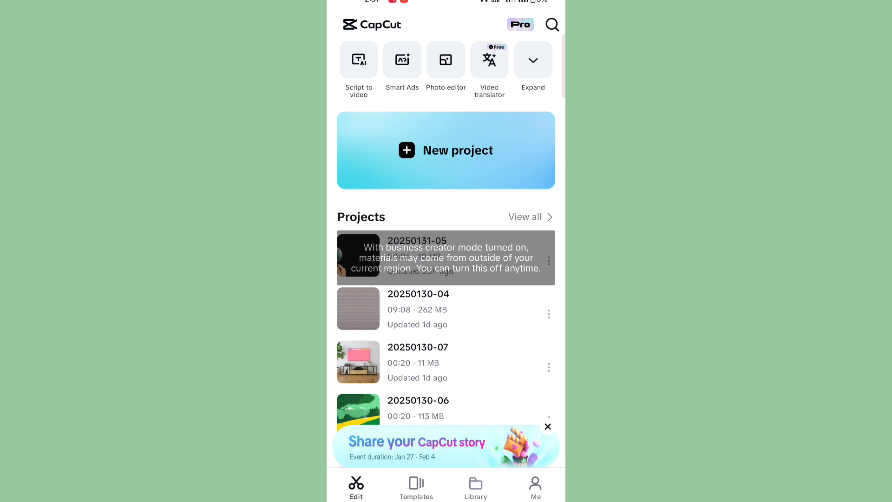
Step: Load the magnifier video project into the editor timeline
{"action": "left_click", "coordinate": [418, 247]}
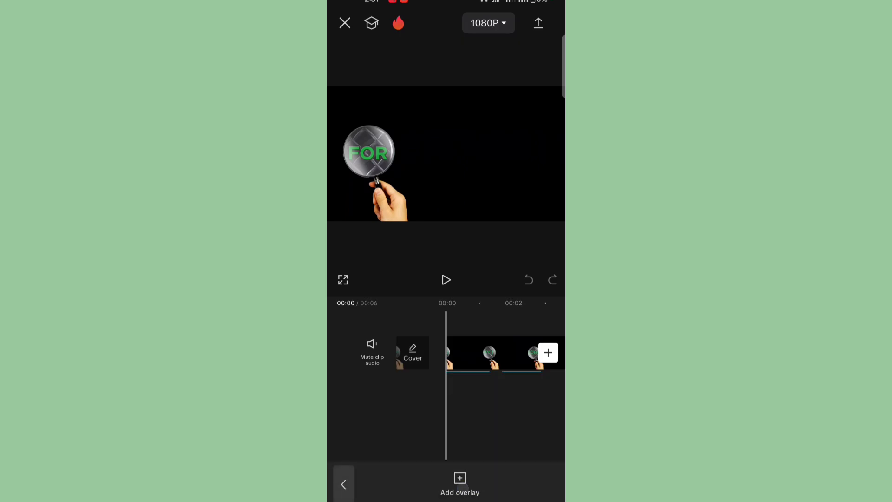
Step: Add the Discord image as an overlay on the magnifier clip and export at 1080P
{"action": "left_click", "coordinate": [459, 476]}
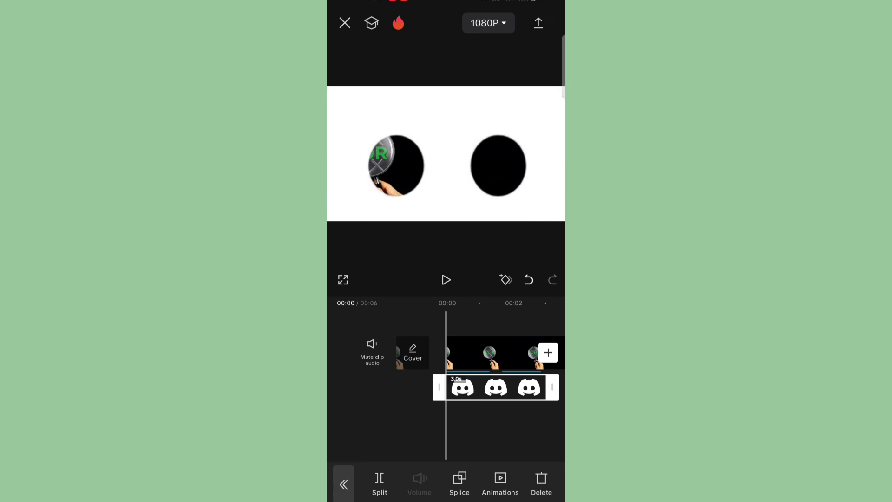
{"action": "left_click", "coordinate": [538, 22]}
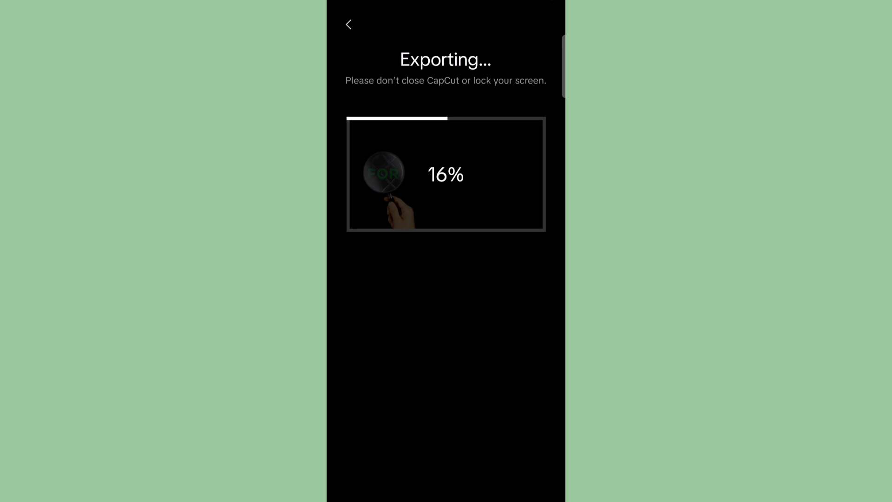